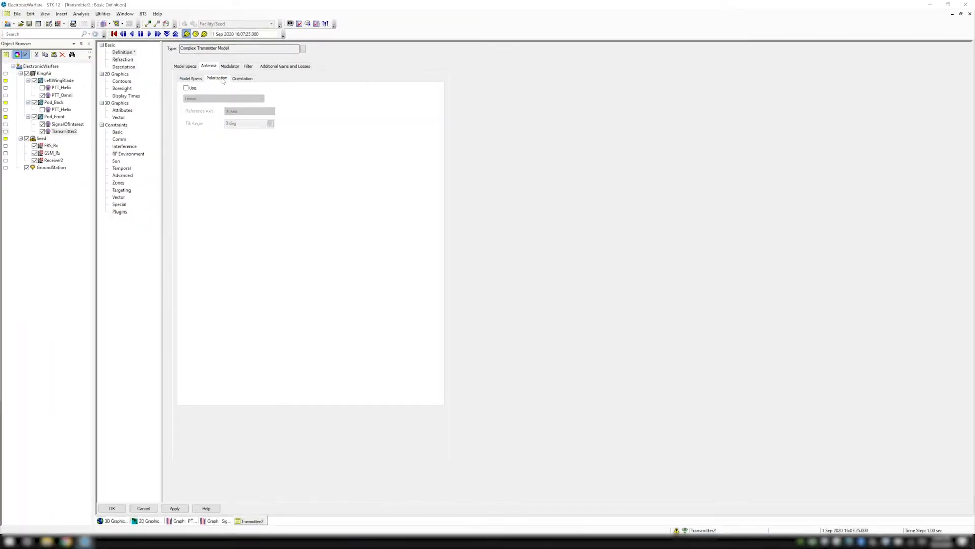
Step: Show the antenna Orientation settings: azimuth 0 deg, elevation 90 deg, zero position offsets
click(241, 78)
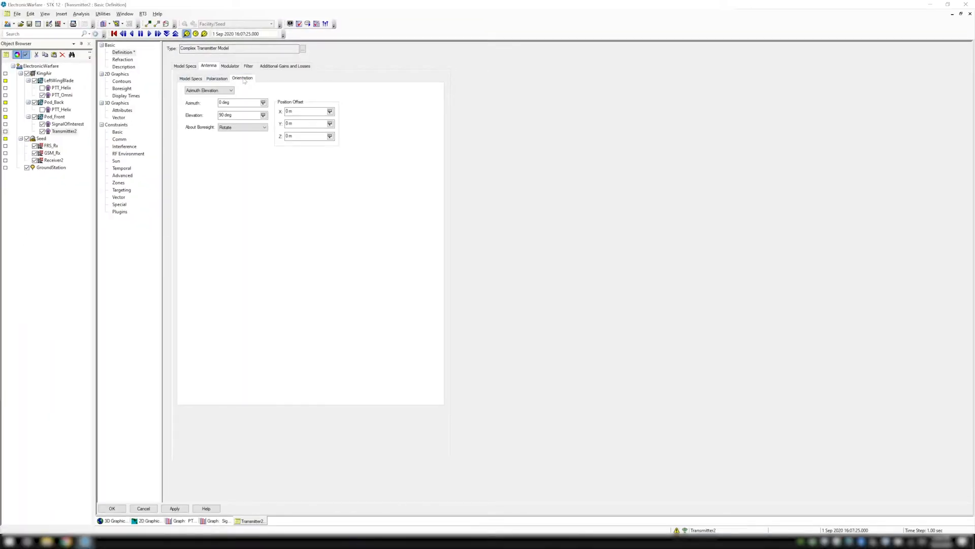